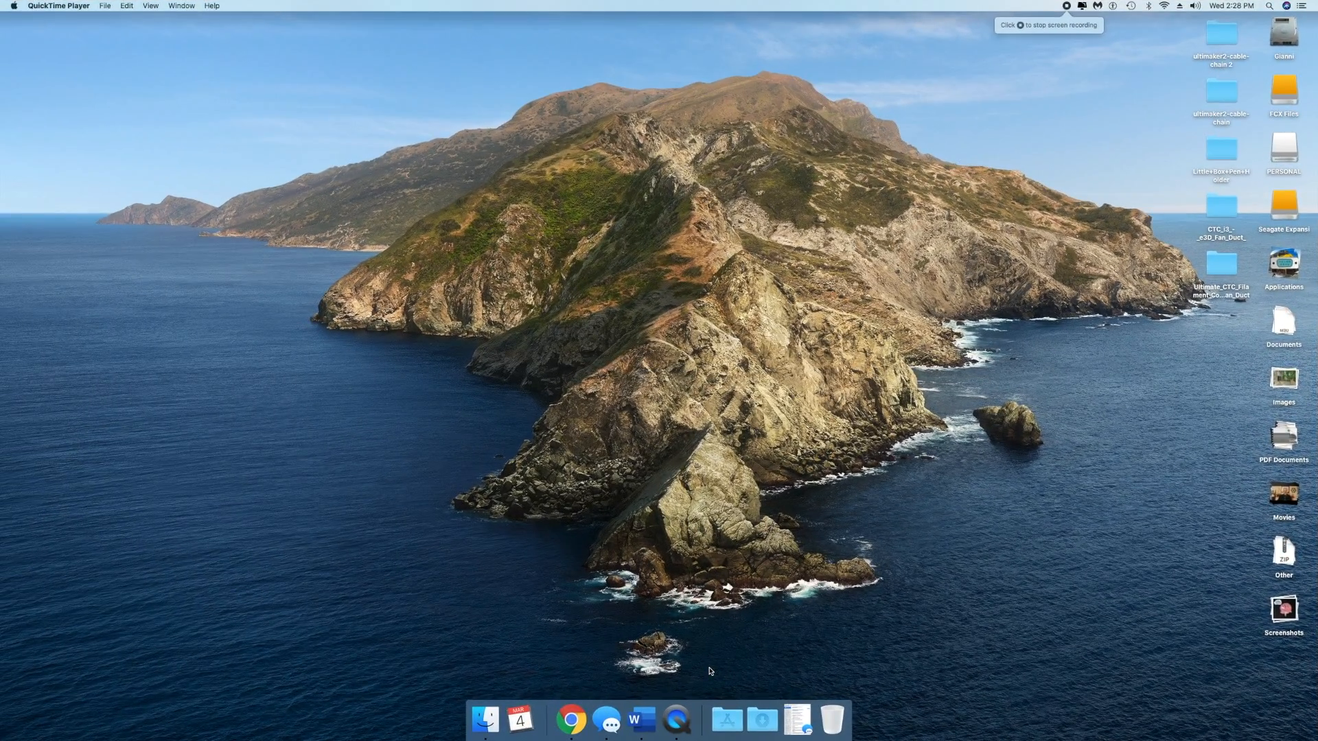
mouse_move(727, 718)
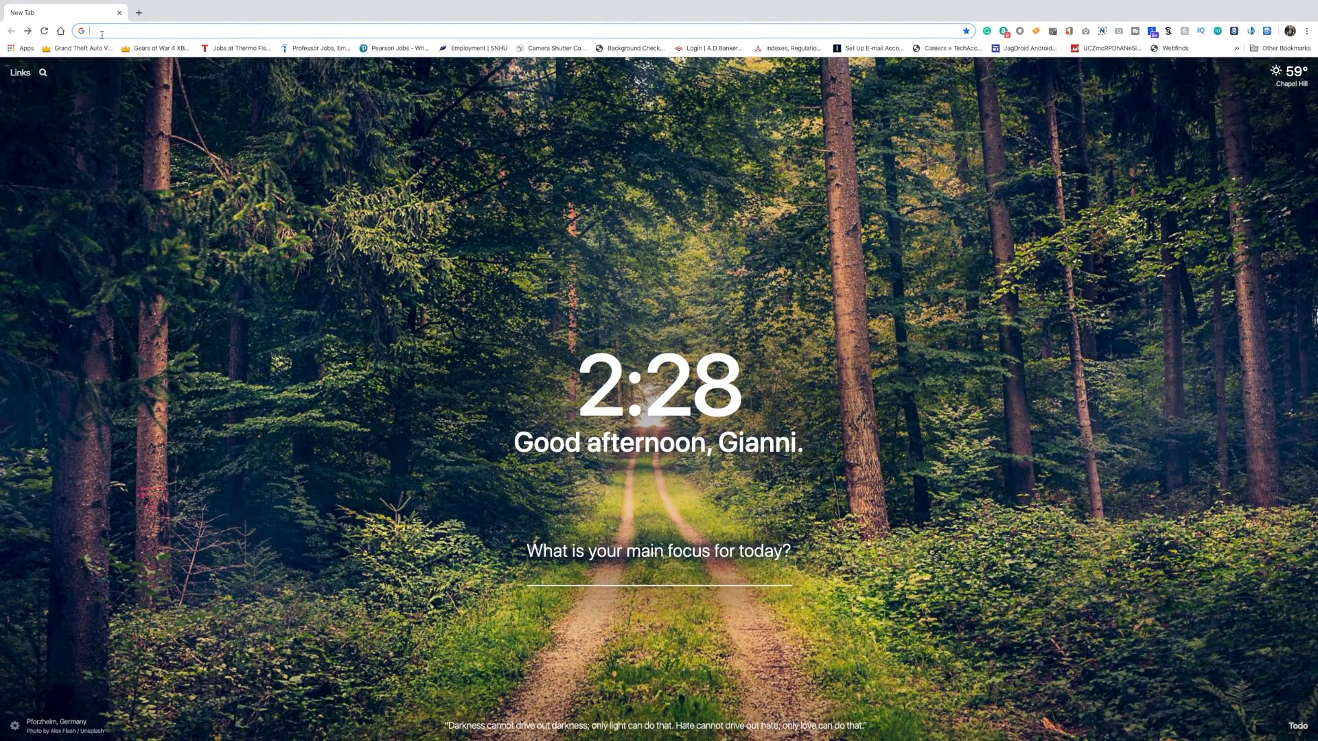
Paste and go to websdr.ewi.utwente.nl:8901 from the address bar
right_click(101, 32)
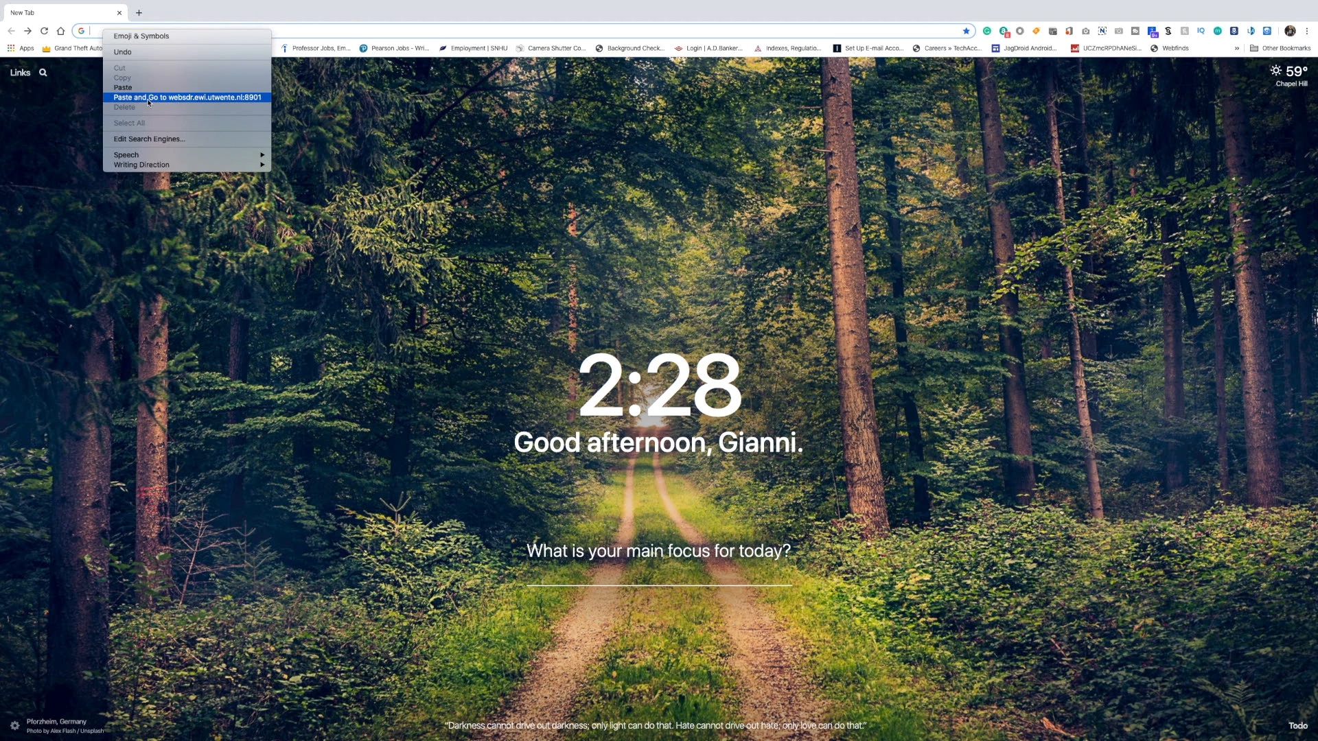
left_click(189, 96)
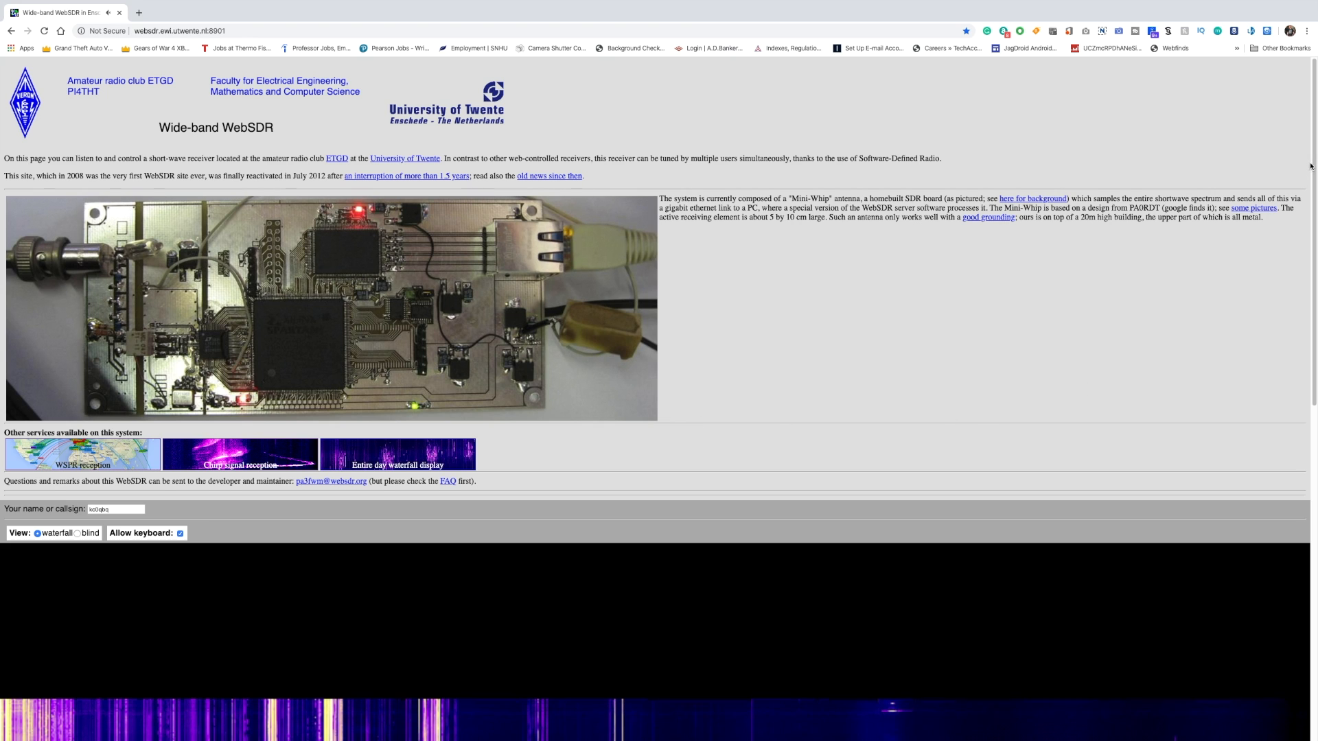
Tune the receiver to the 13713.26 kHz signal near the 22m band marker
scroll("down", 3)
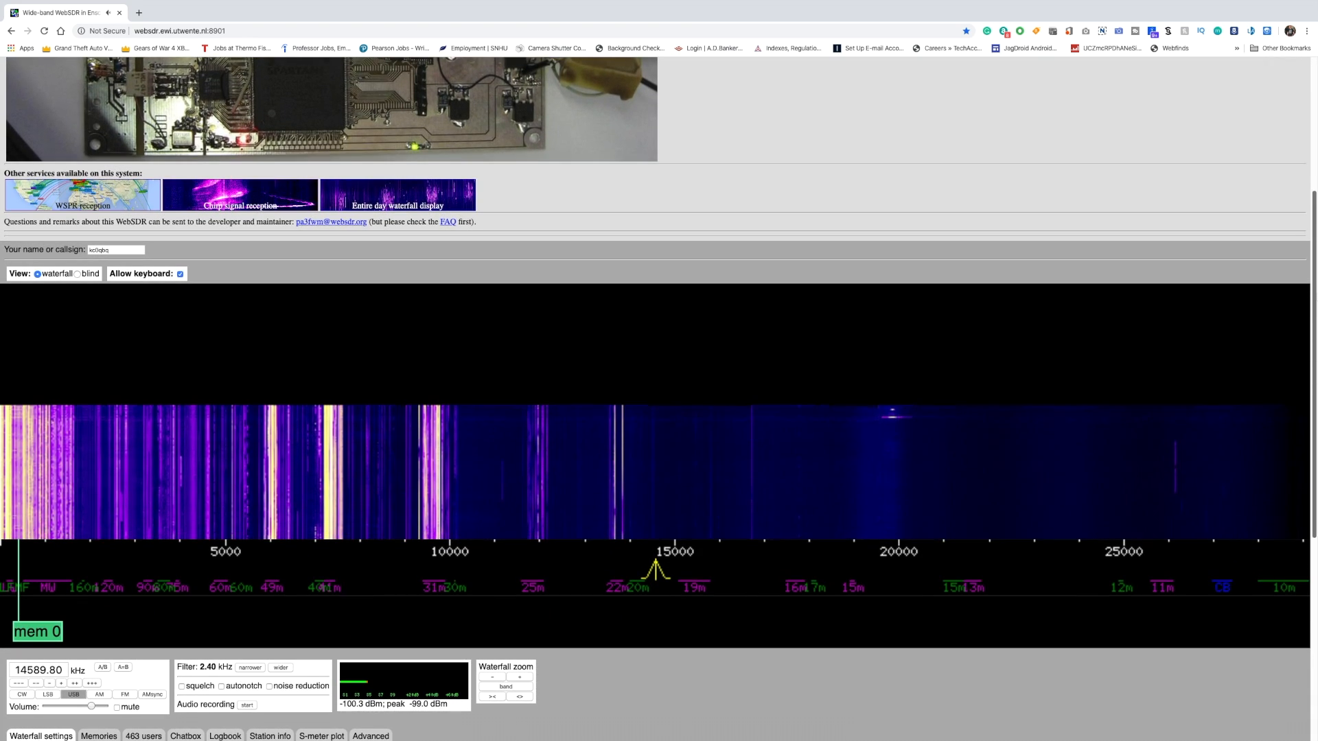
scroll("down", 3)
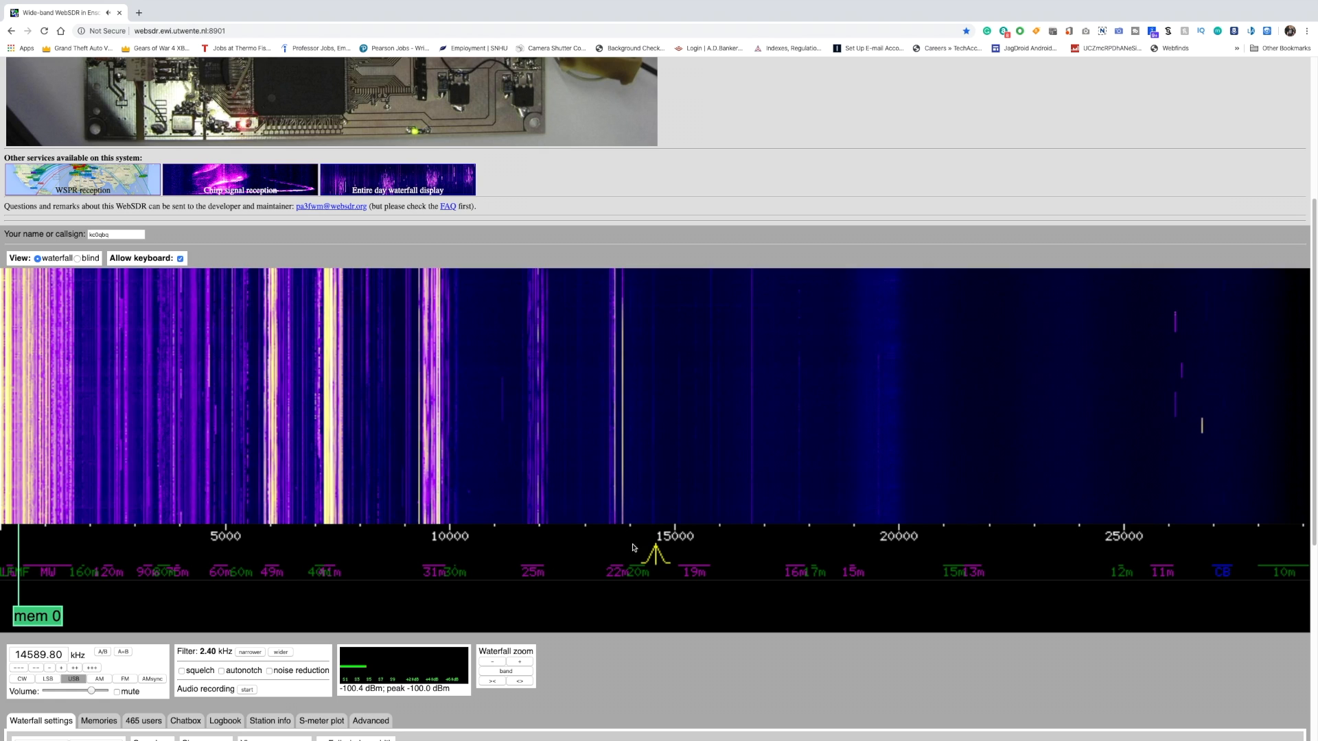
left_click(617, 555)
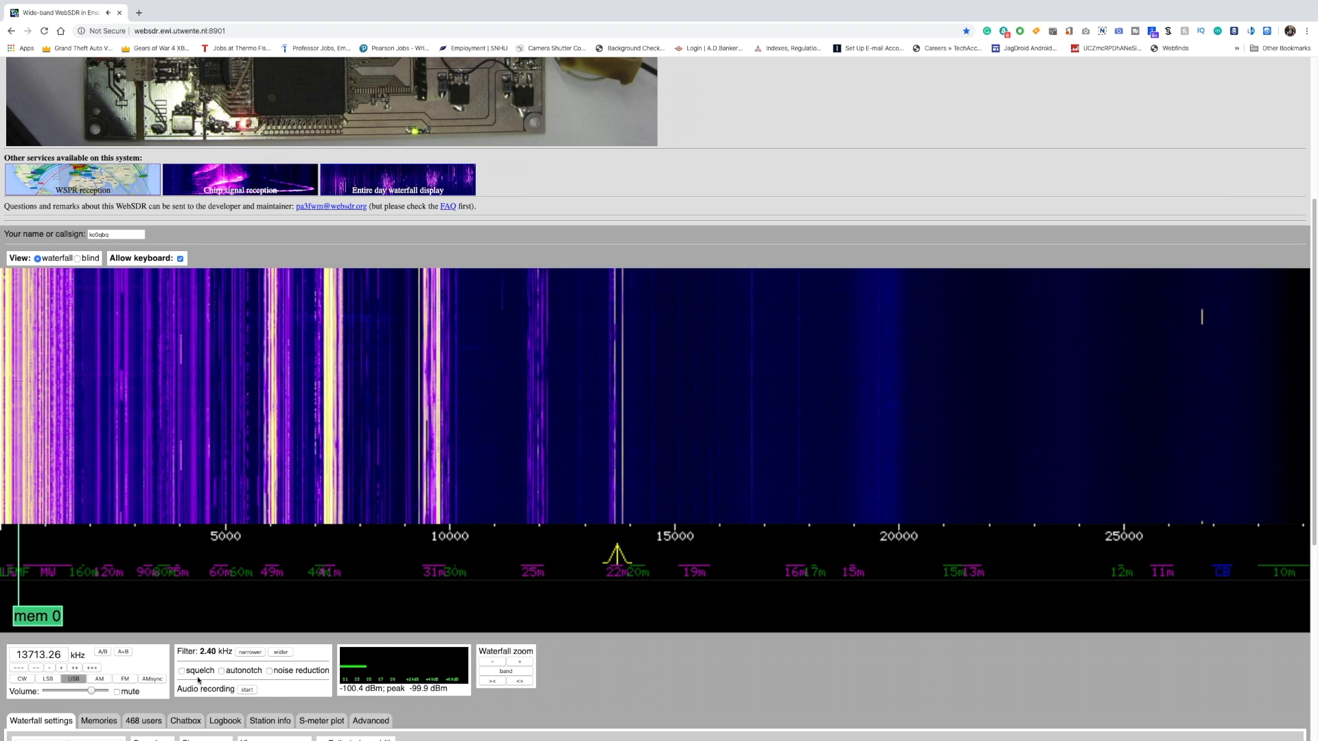
Enable the squelch, autonotch and noise reduction filters
left_click(183, 671)
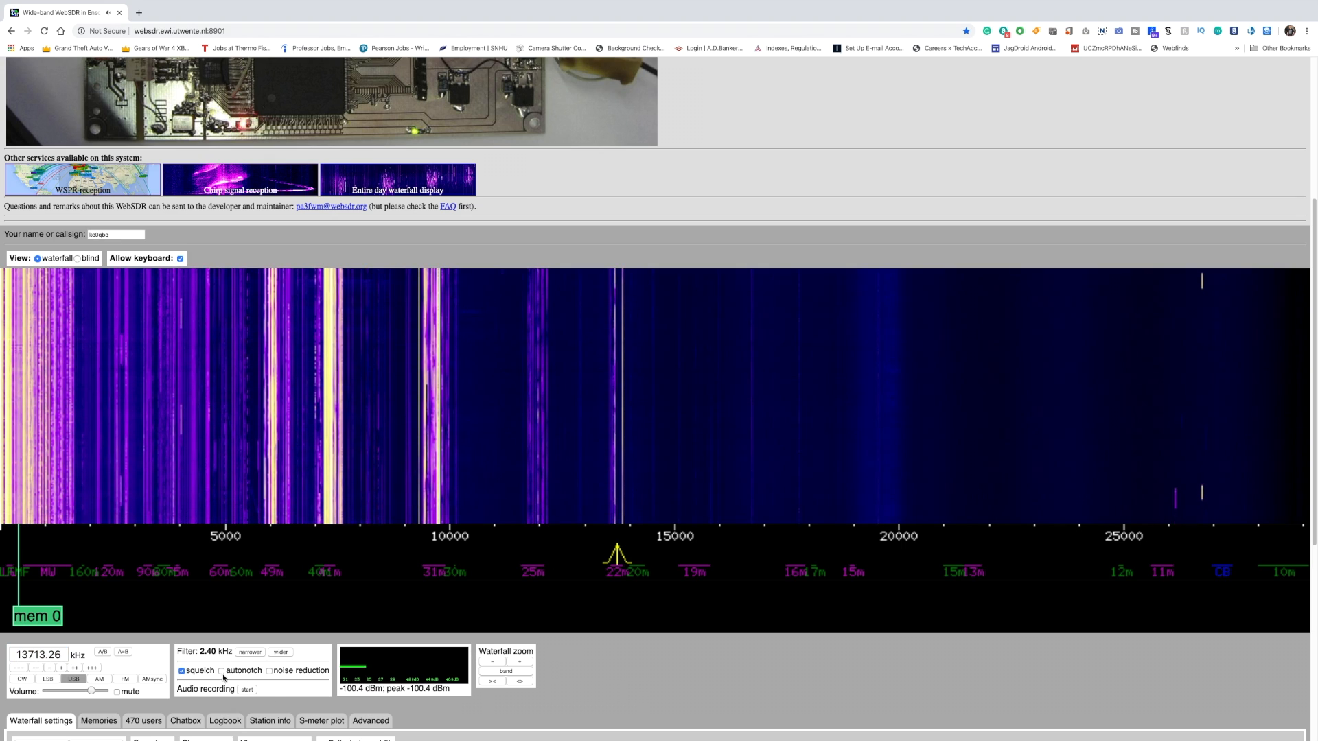
left_click(222, 670)
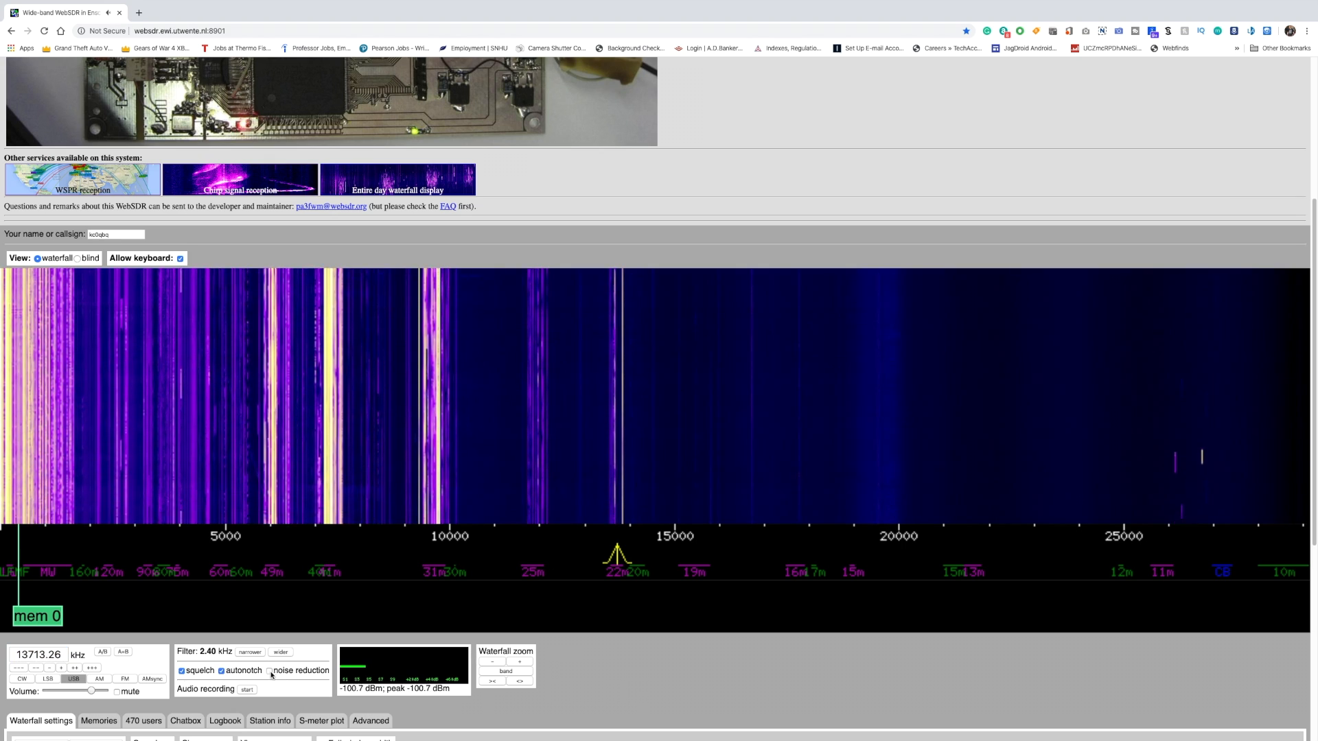
left_click(275, 671)
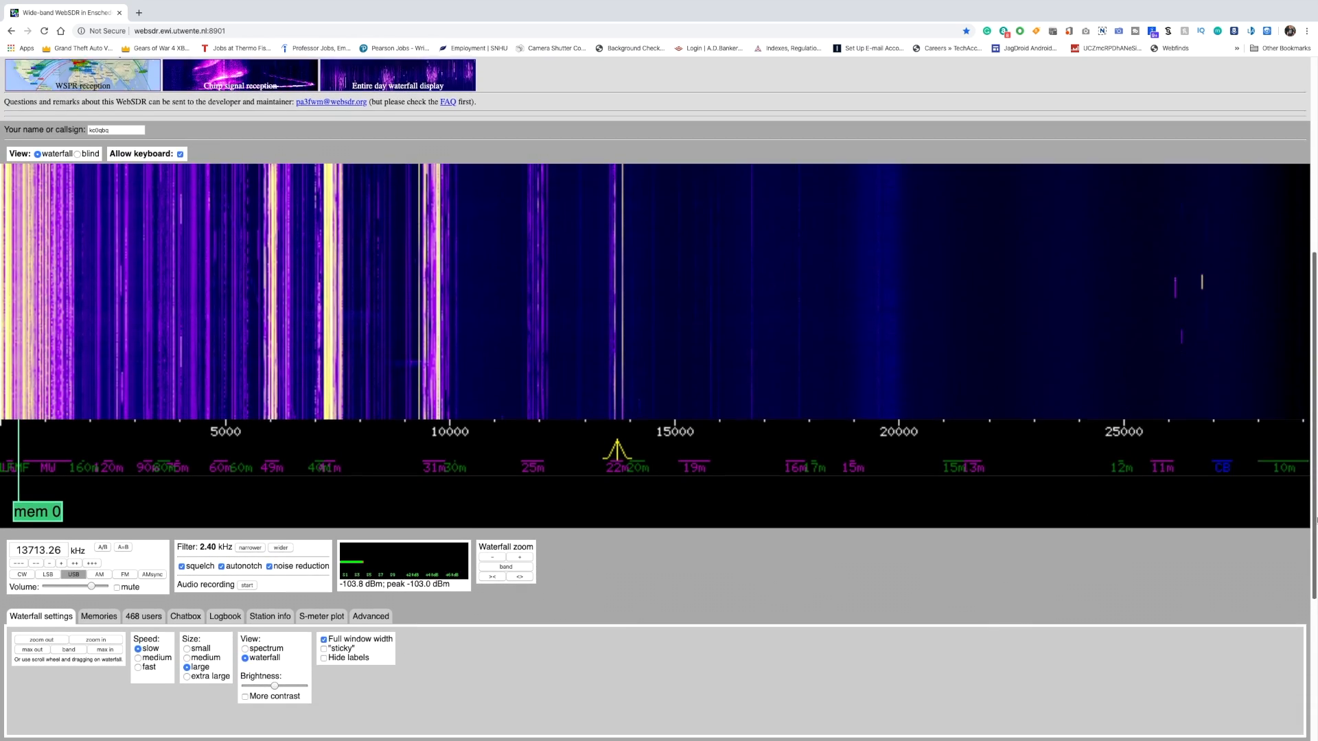
scroll("down", 3)
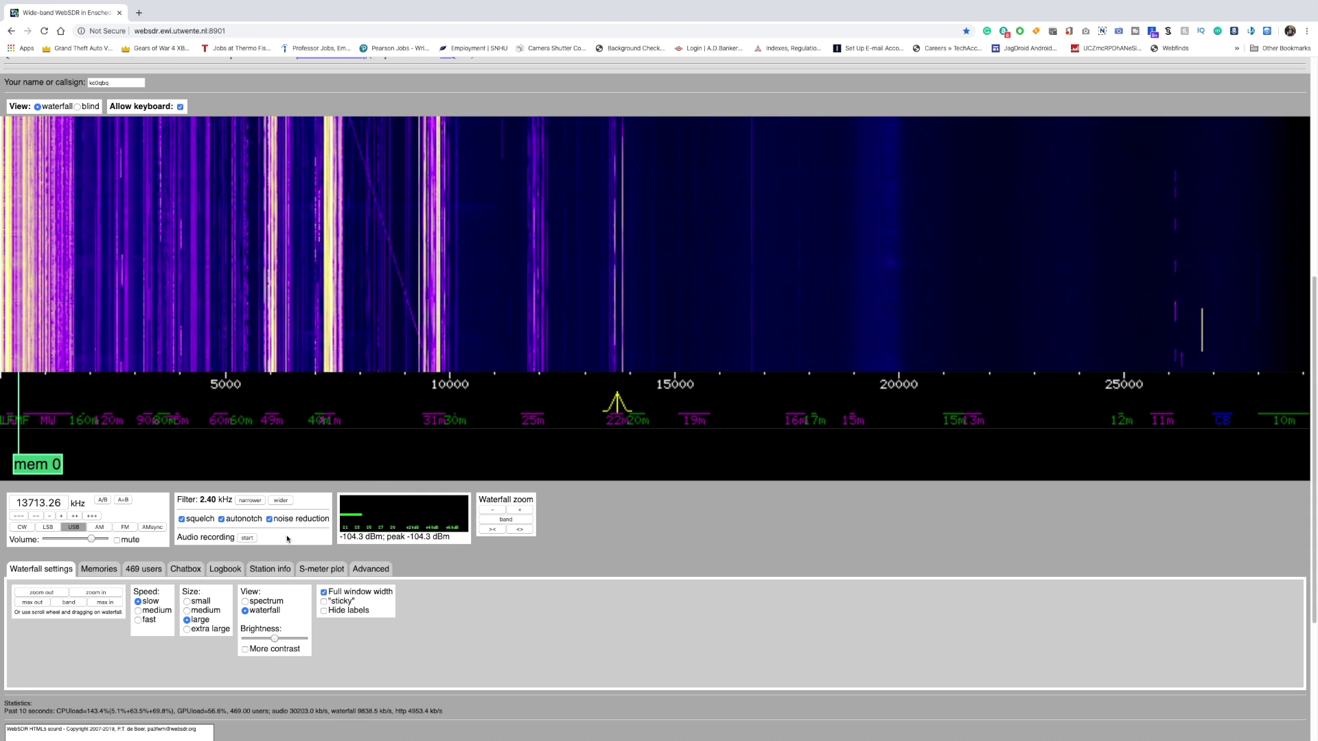
Display the live spectrum plot above the waterfall
left_click(245, 601)
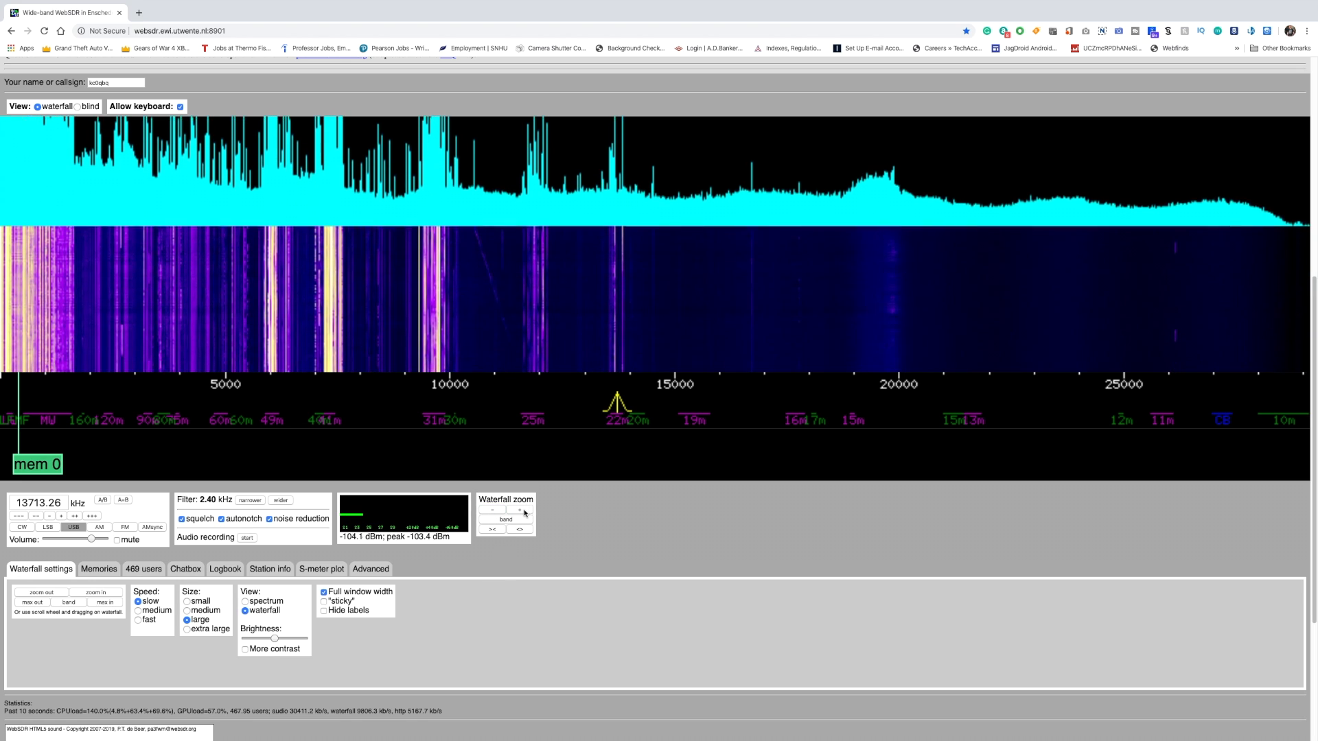
left_click(519, 508)
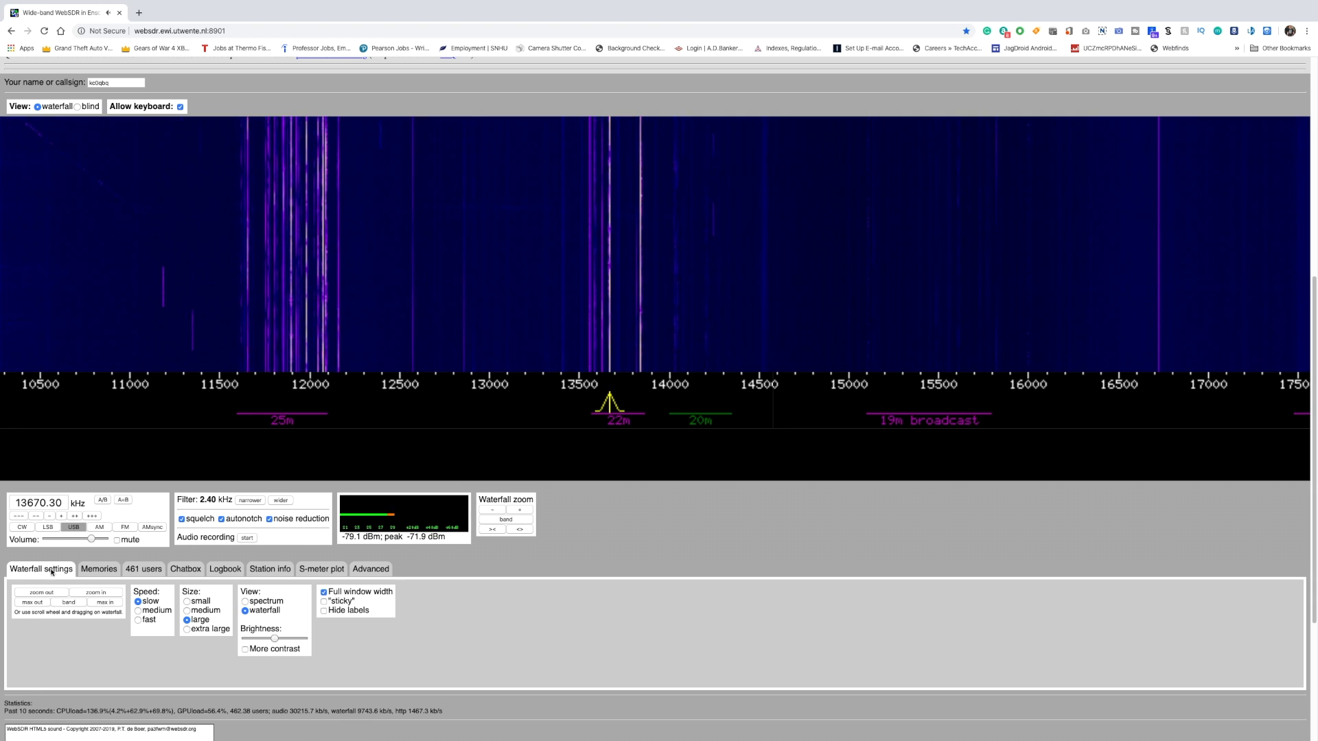
Store 13670.30 kHz USB as memory 0, then return to the Waterfall settings
left_click(99, 569)
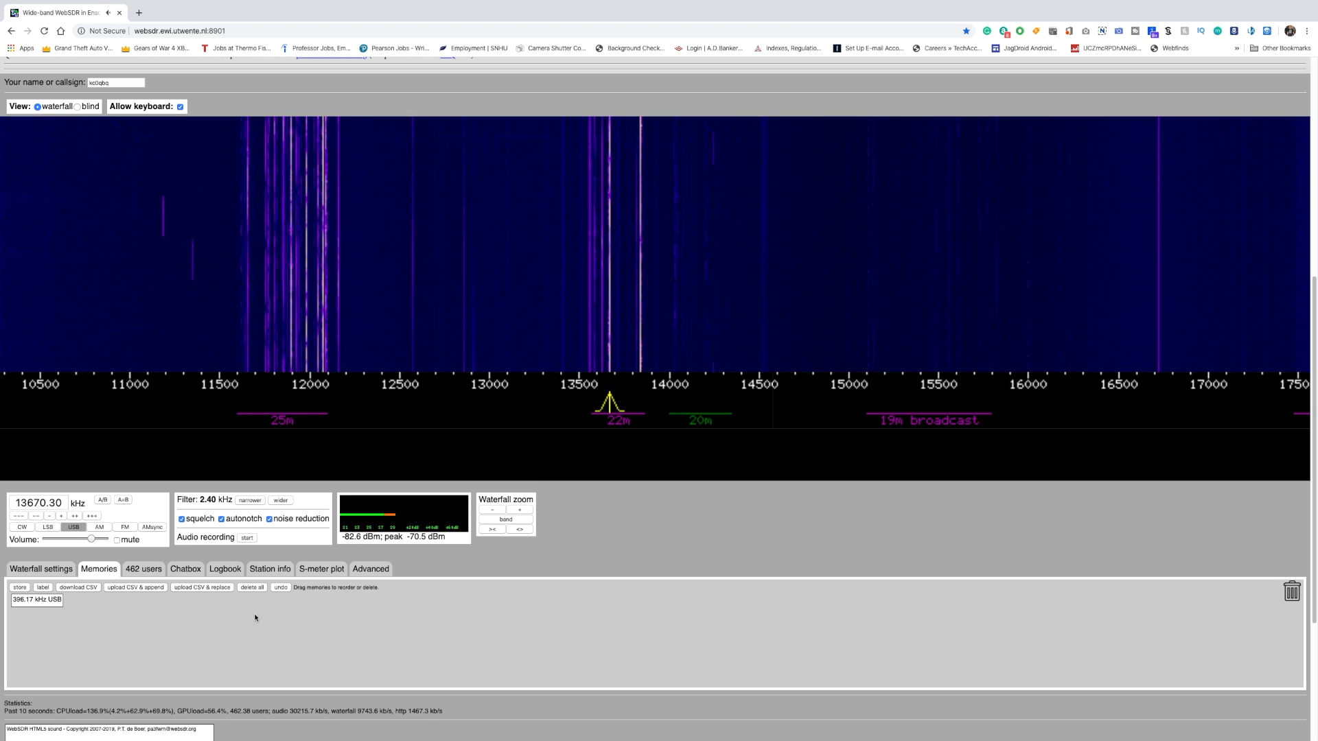
left_click(20, 588)
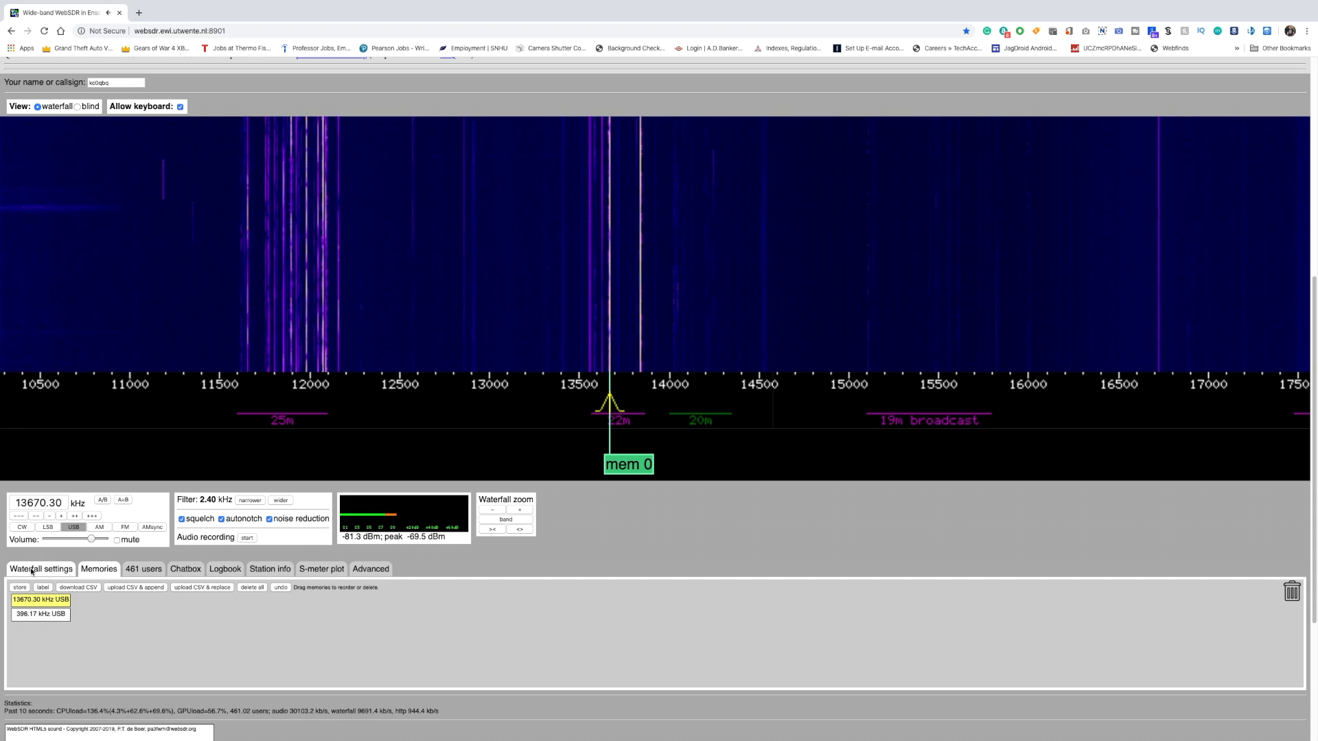
left_click(39, 569)
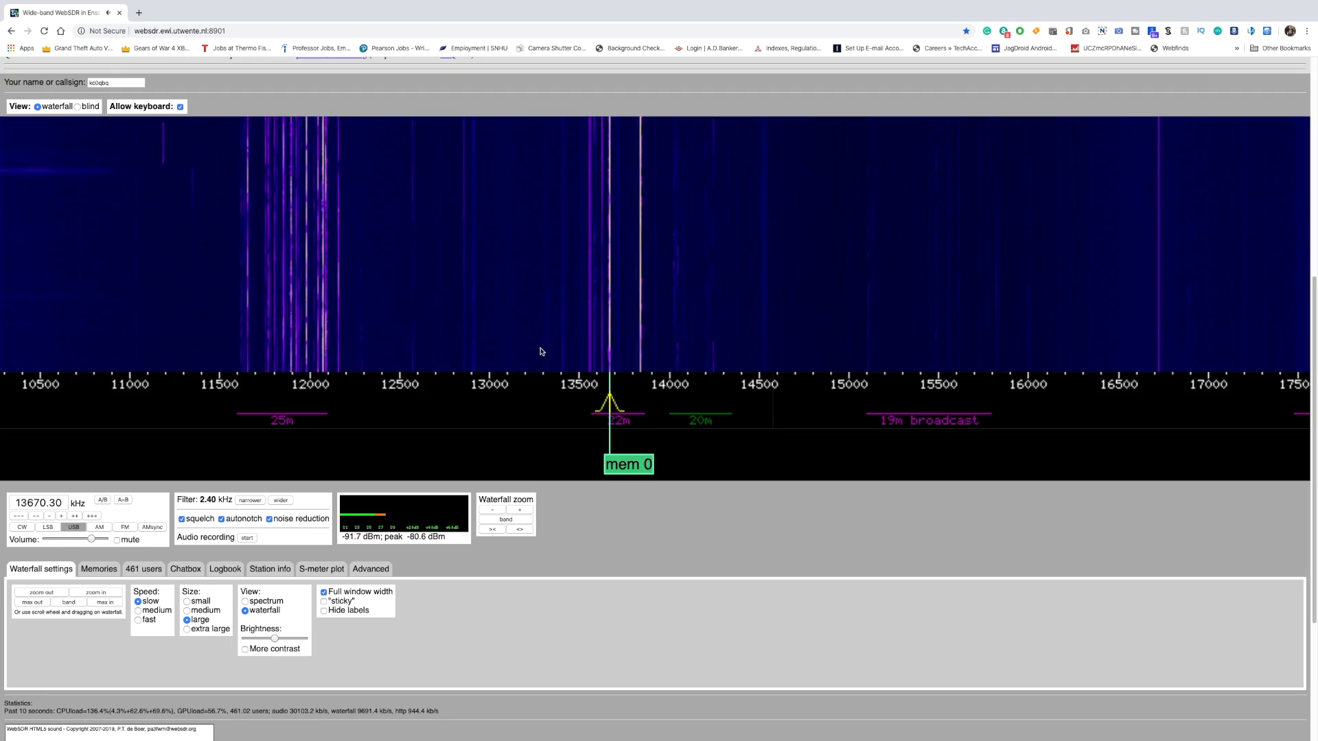